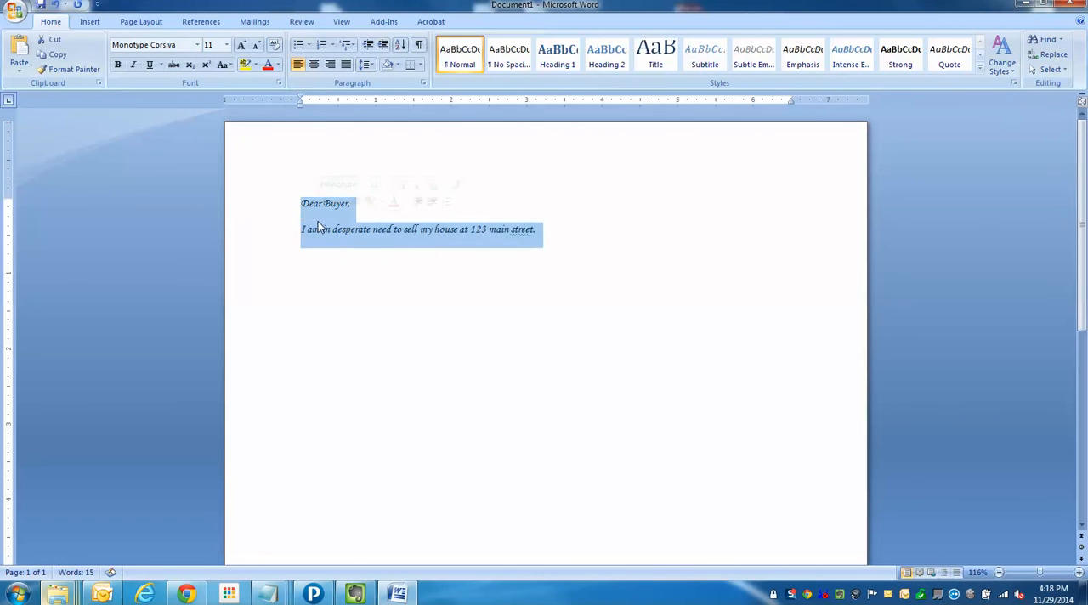
# Step: Delete the selected 'Dear Buyer' letter text to leave the page blank
pyautogui.press('Delete')
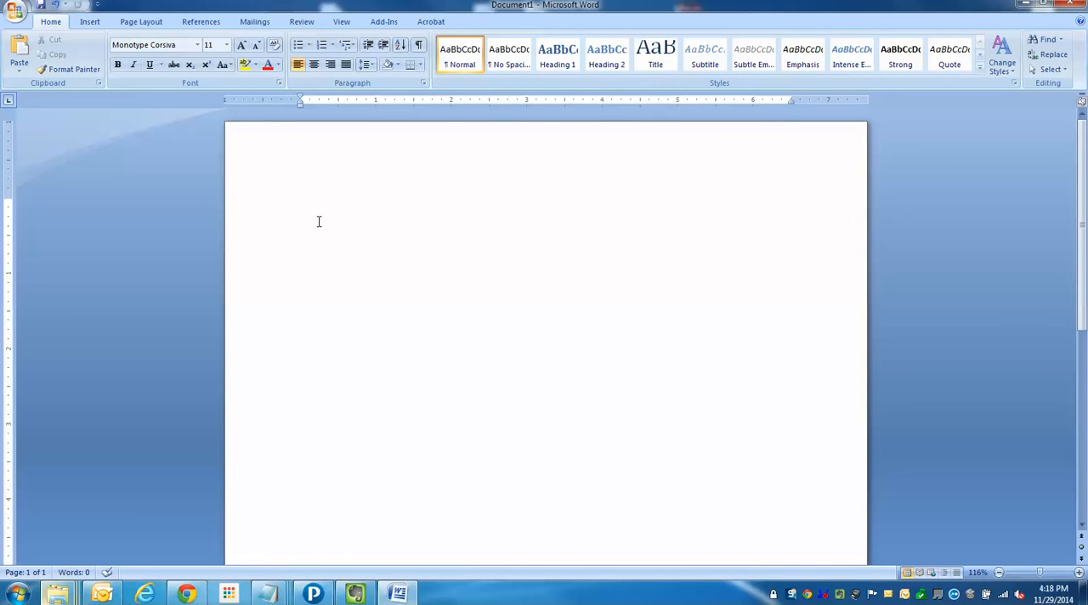
pyautogui.write('/')
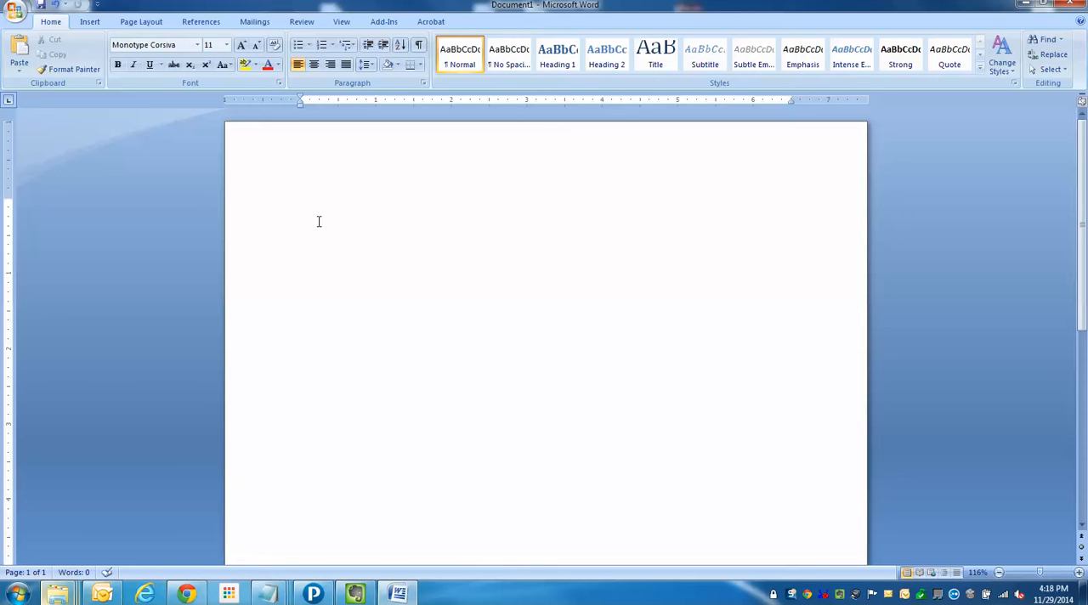
pyautogui.write('/')
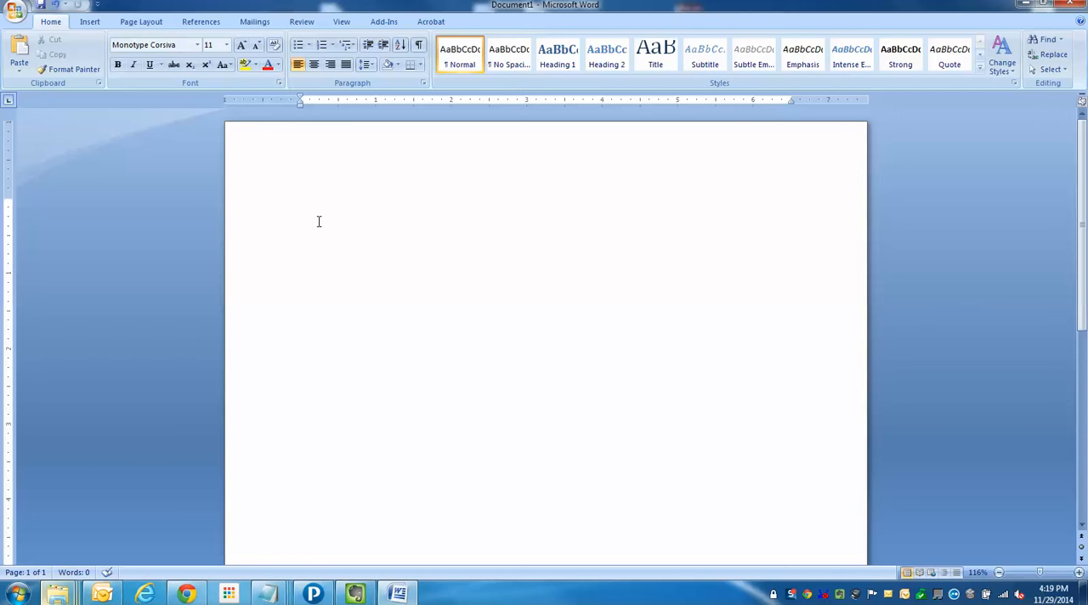
pyautogui.write('/')
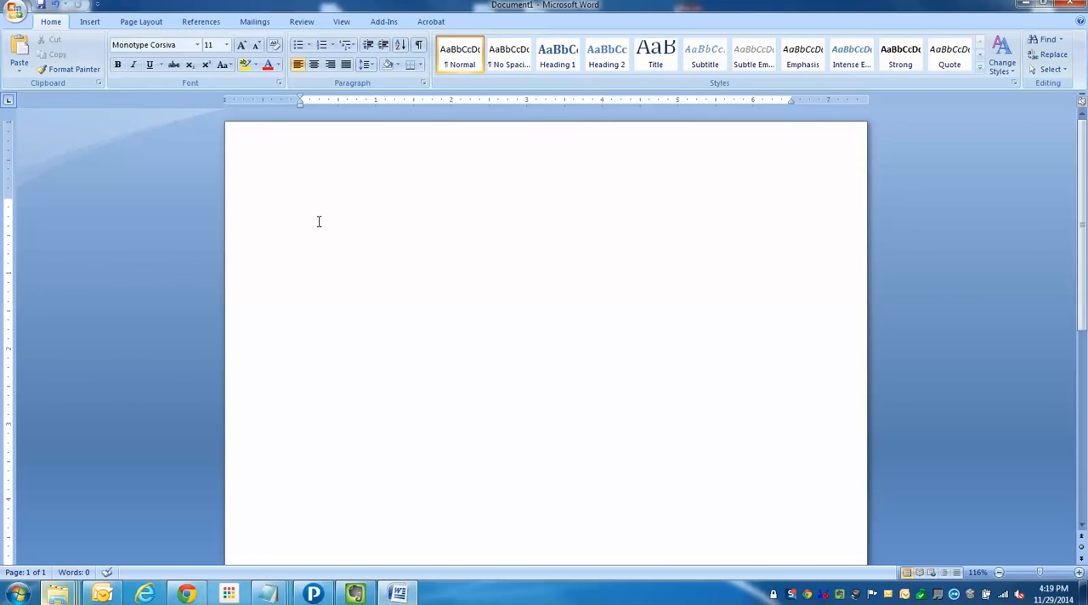
pyautogui.write('/')
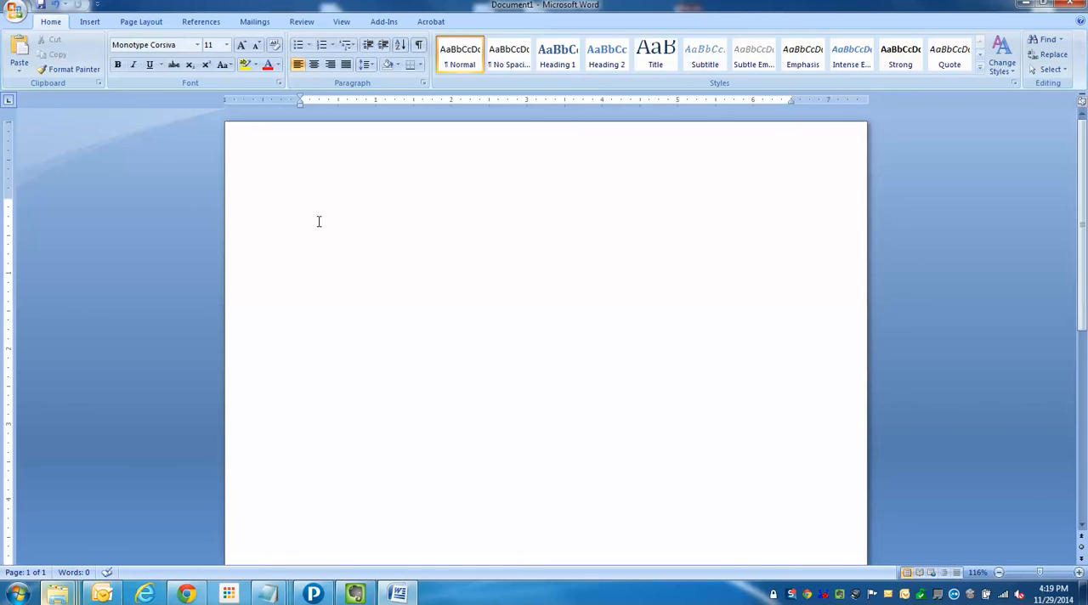
pyautogui.write('/')
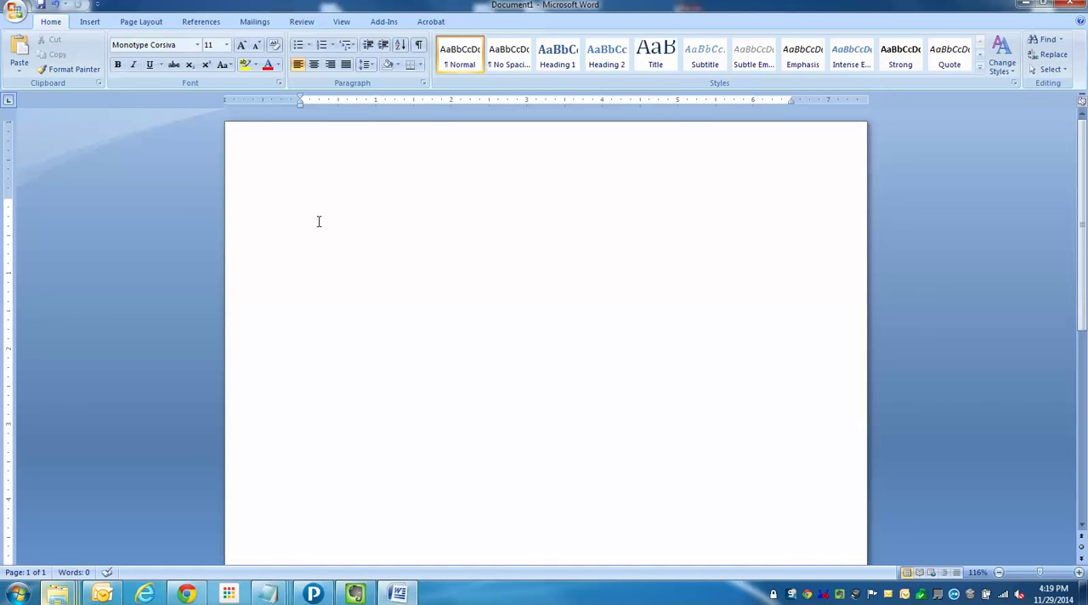
# Step: Type the 'Hey Buyer' greeting and say you've tried selling the house at 123 Main St
pyautogui.write('Hey')
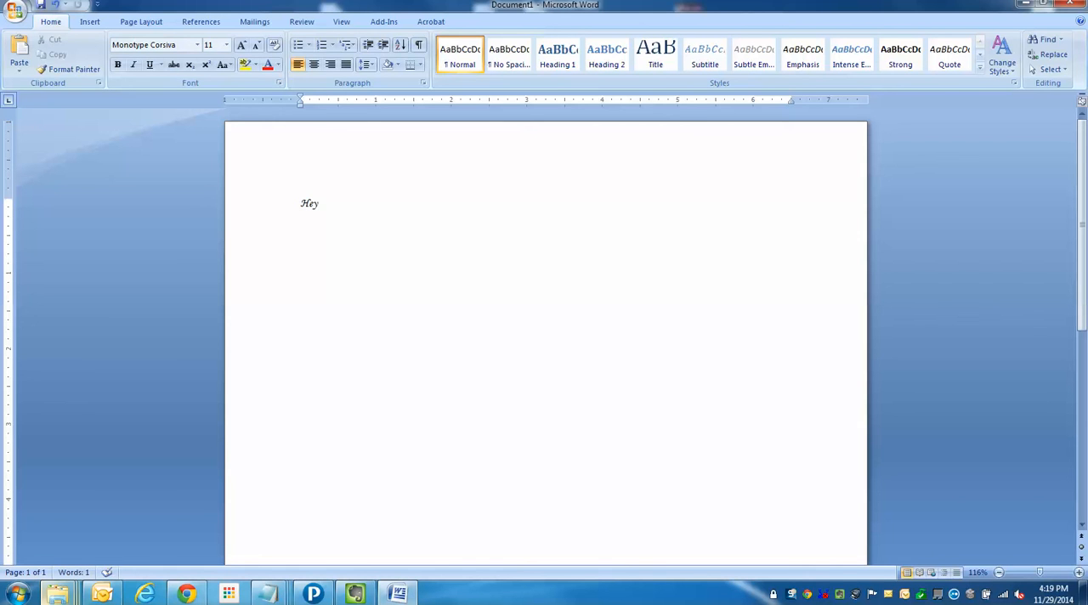
pyautogui.write('Buyer')
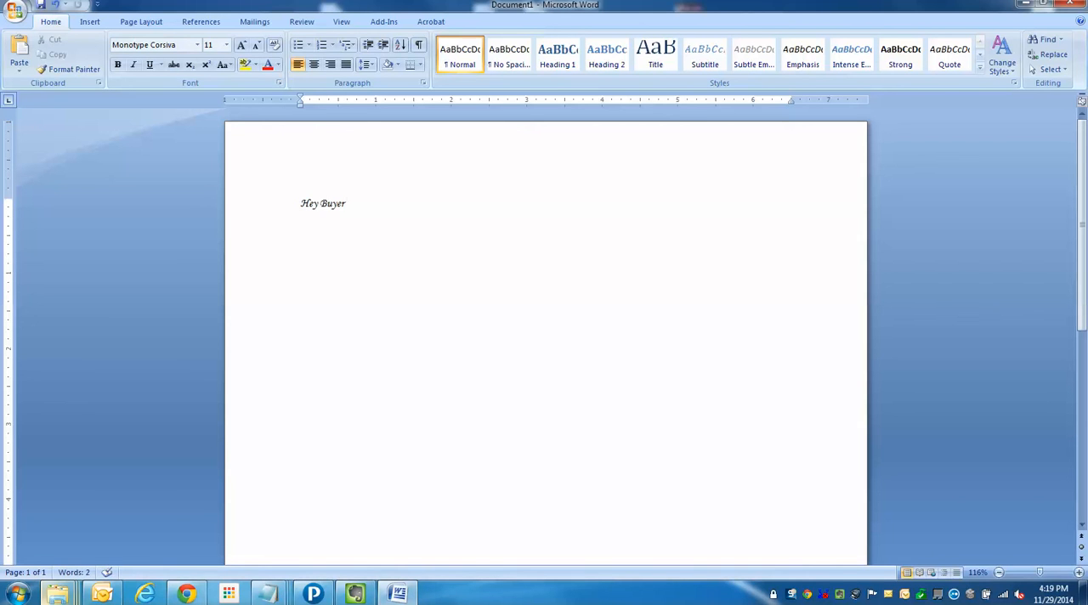
pyautogui.write('We have a hous')
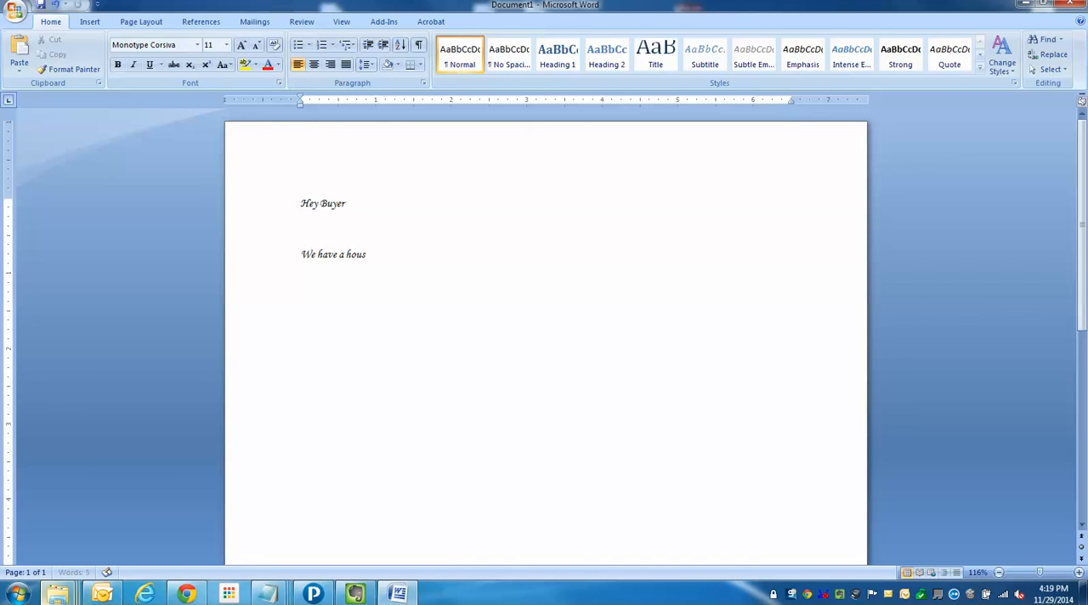
pyautogui.write('e')
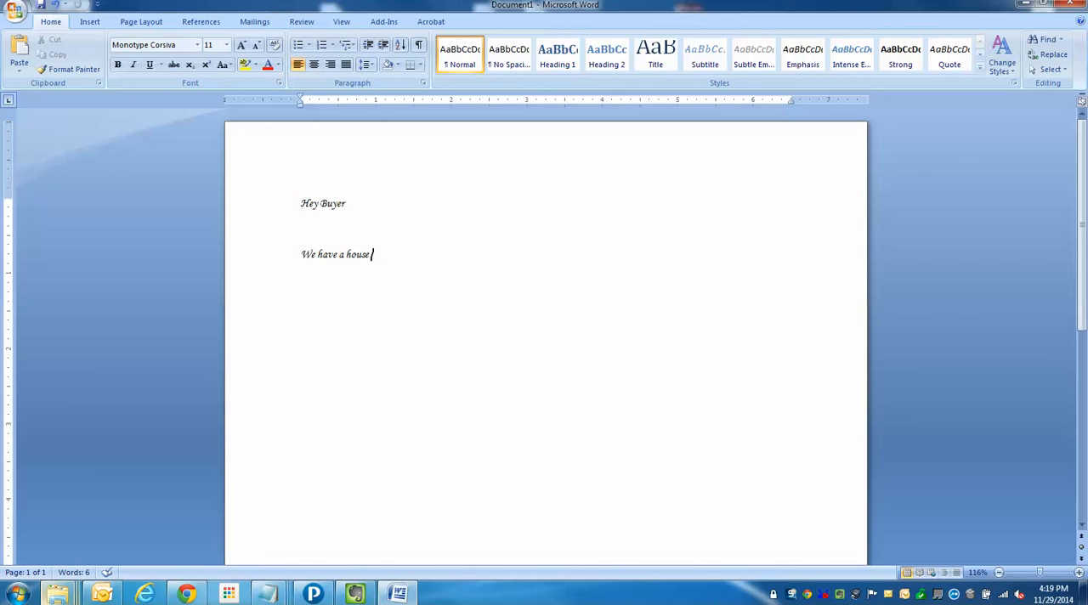
pyautogui.press('BackSpace')
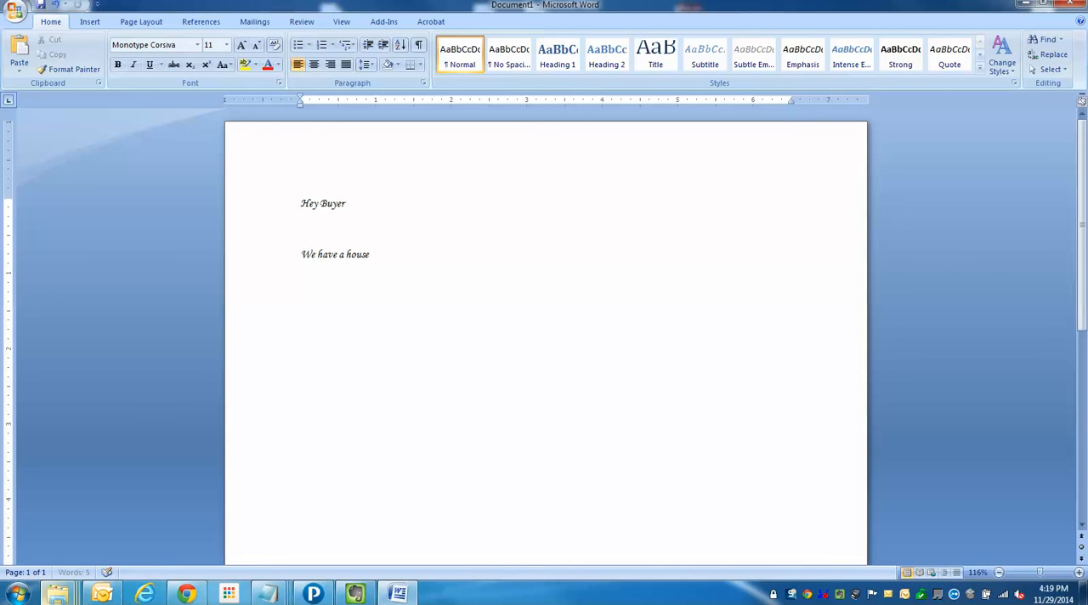
pyautogui.write('we have been trying')
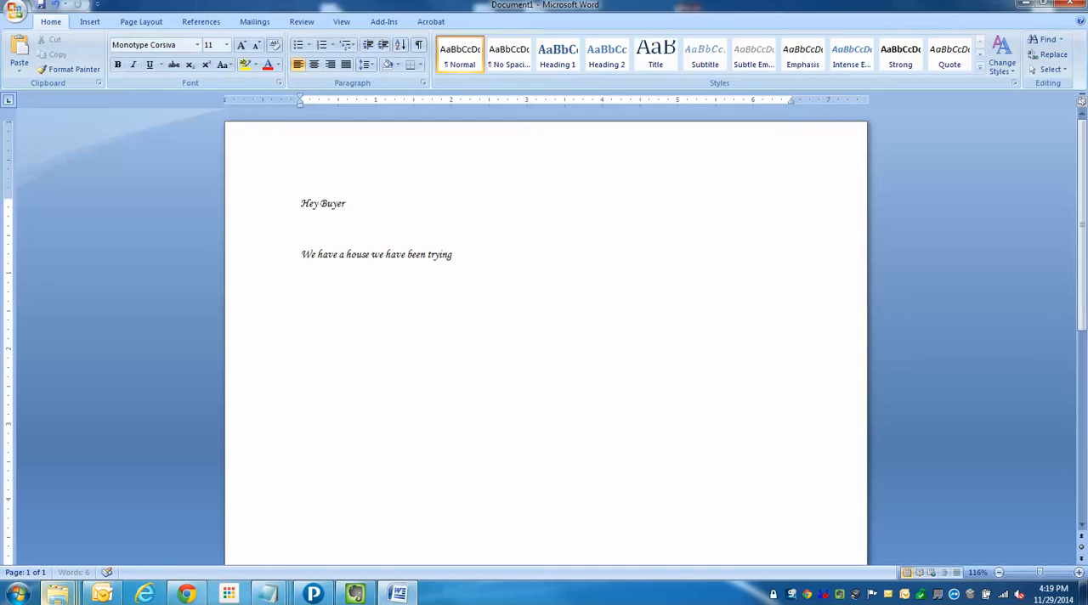
pyautogui.write('to sell at 12')
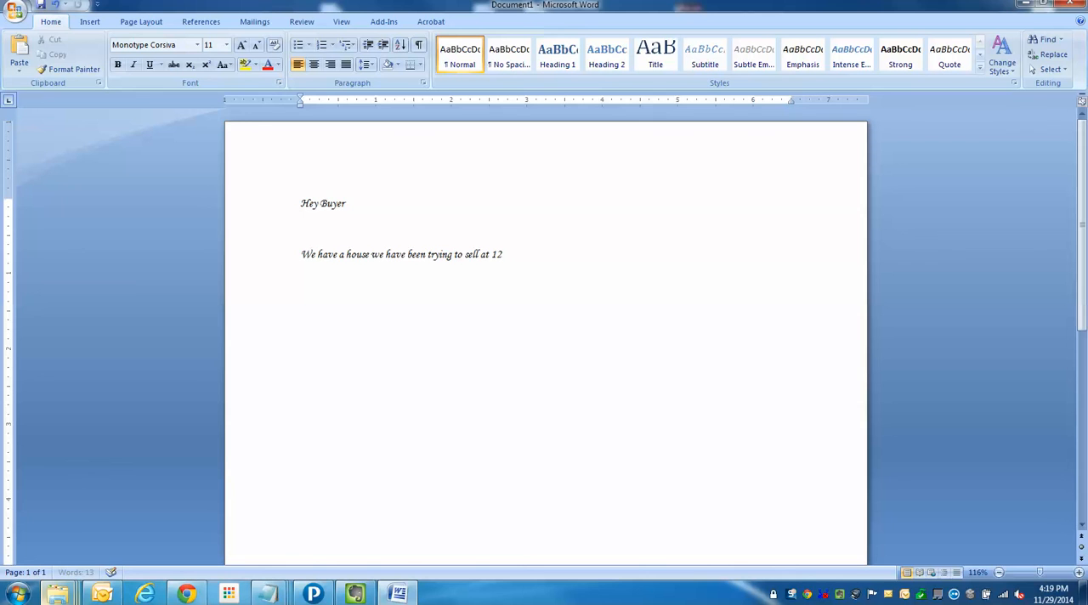
pyautogui.write('3 Main St')
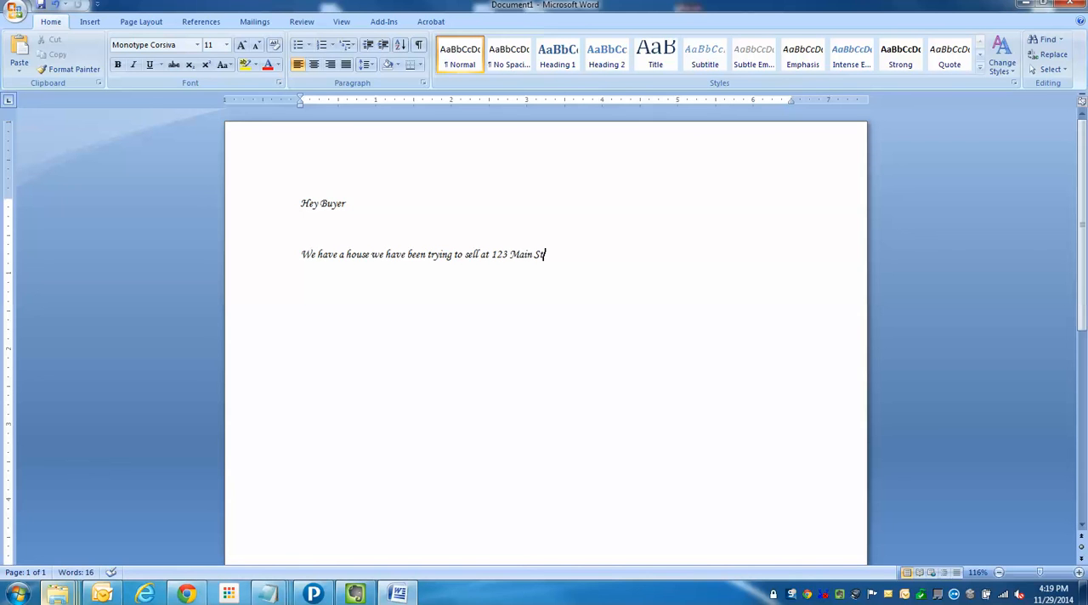
pyautogui.write('for')
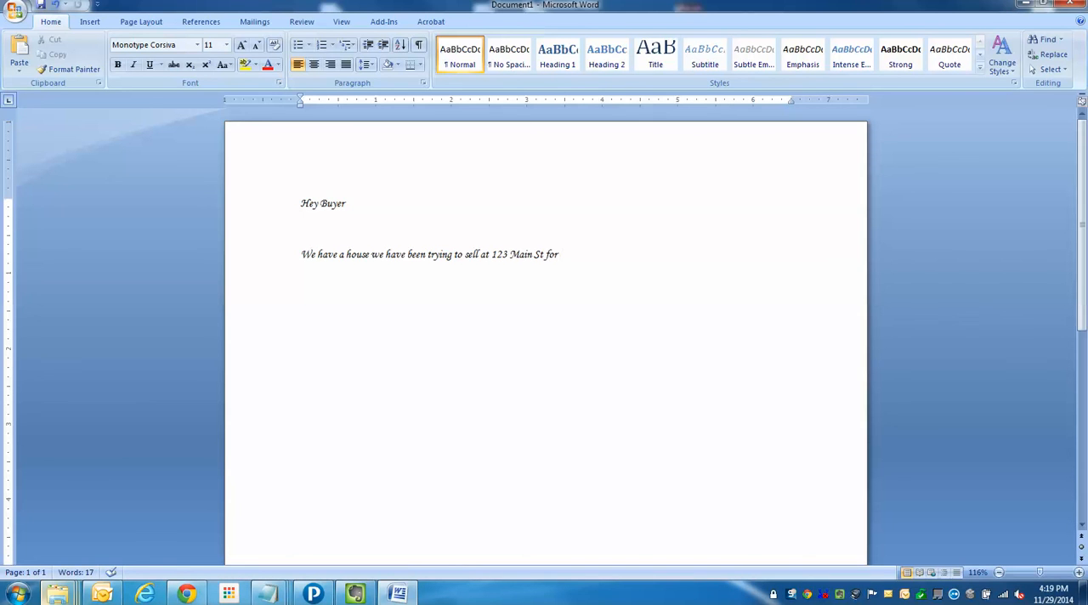
pyautogui.write('quit some time')
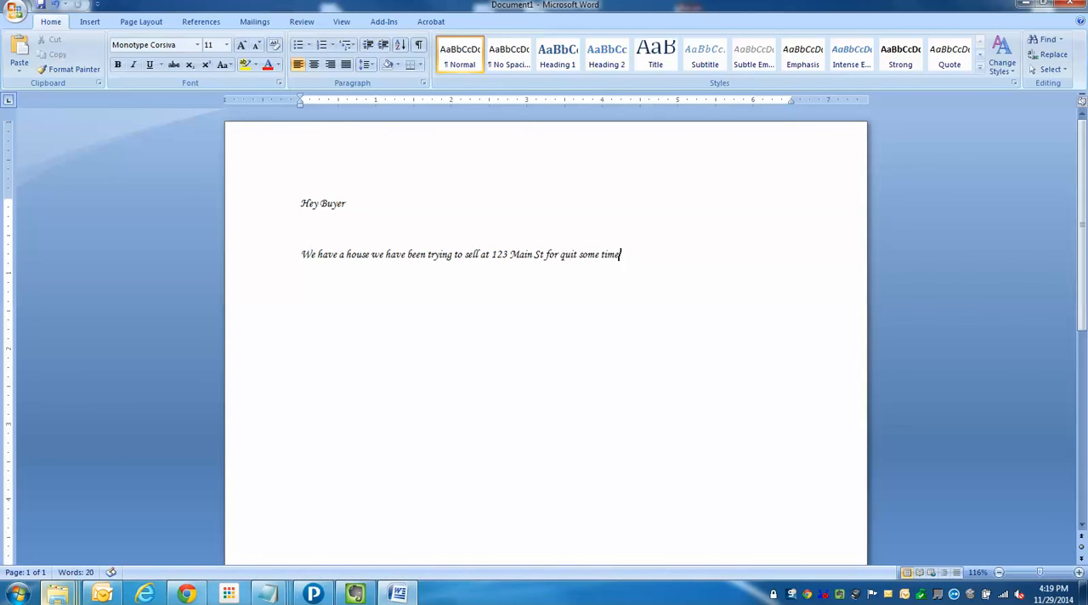
# Step: Add that the house was listed with an agent but hasn't sold
pyautogui.write('We have hi')
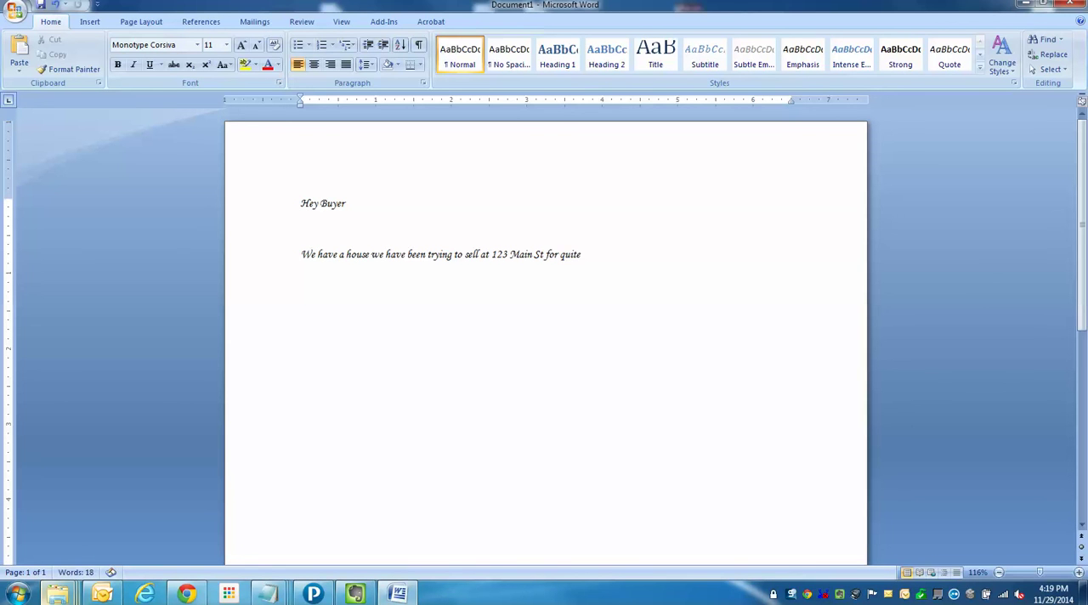
pyautogui.write('some time. We')
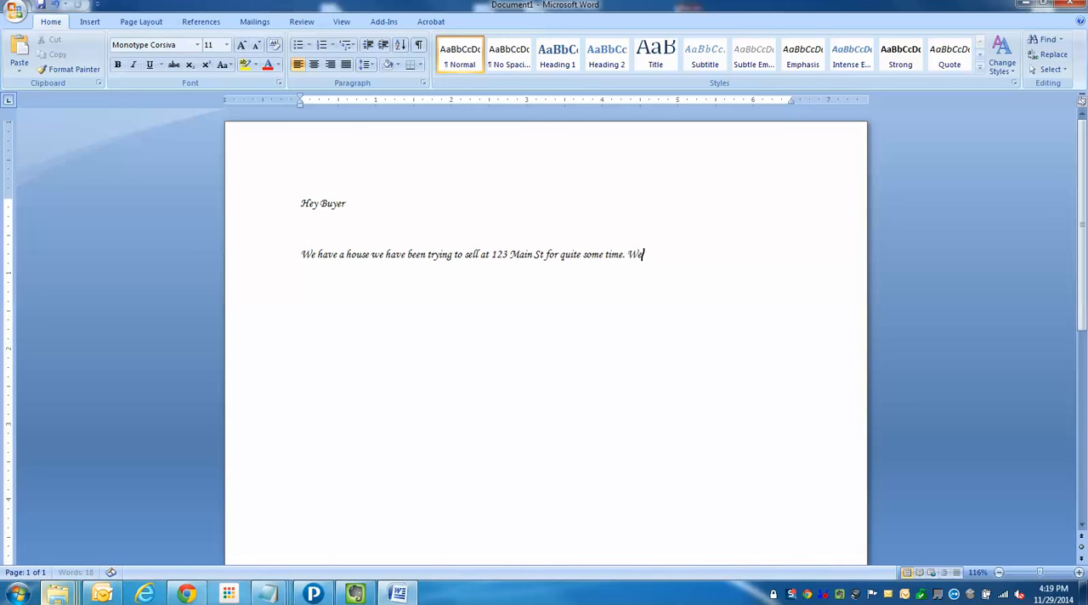
pyautogui.write('had it')
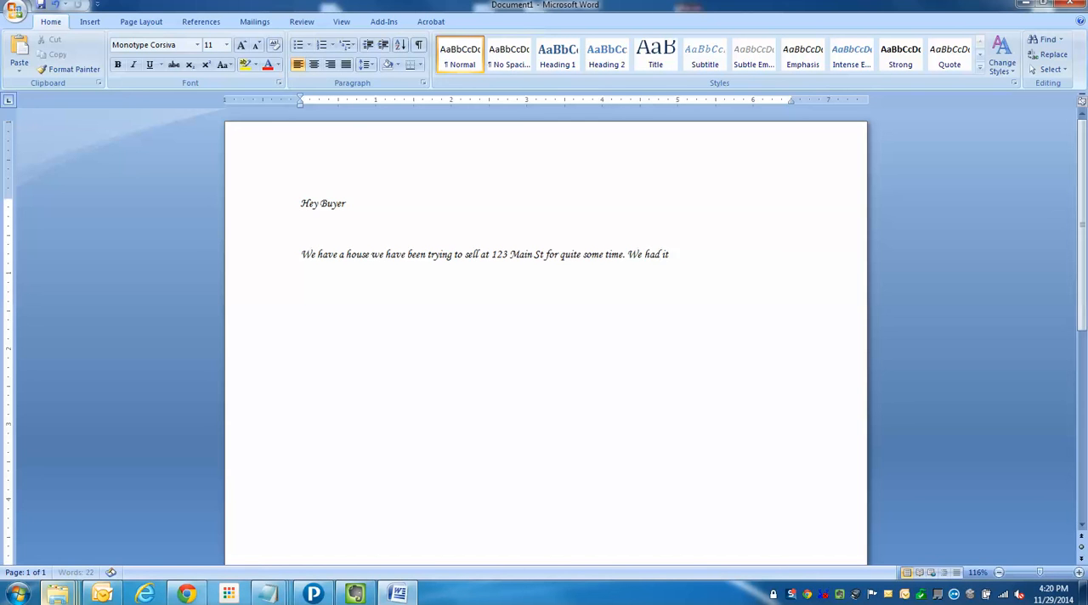
pyautogui.write('listed with an ag')
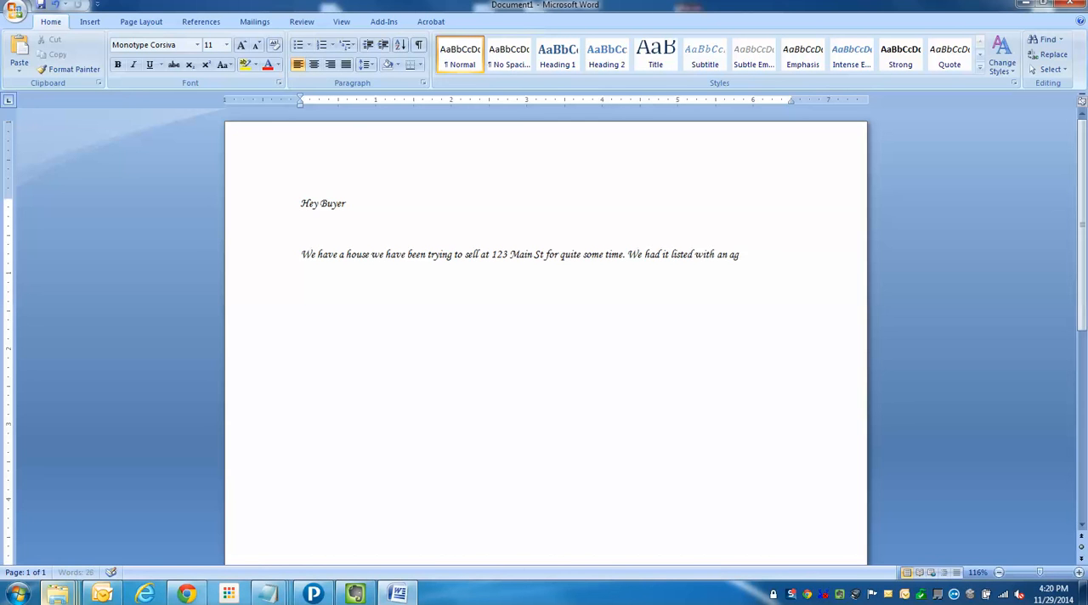
pyautogui.write('ent, a')
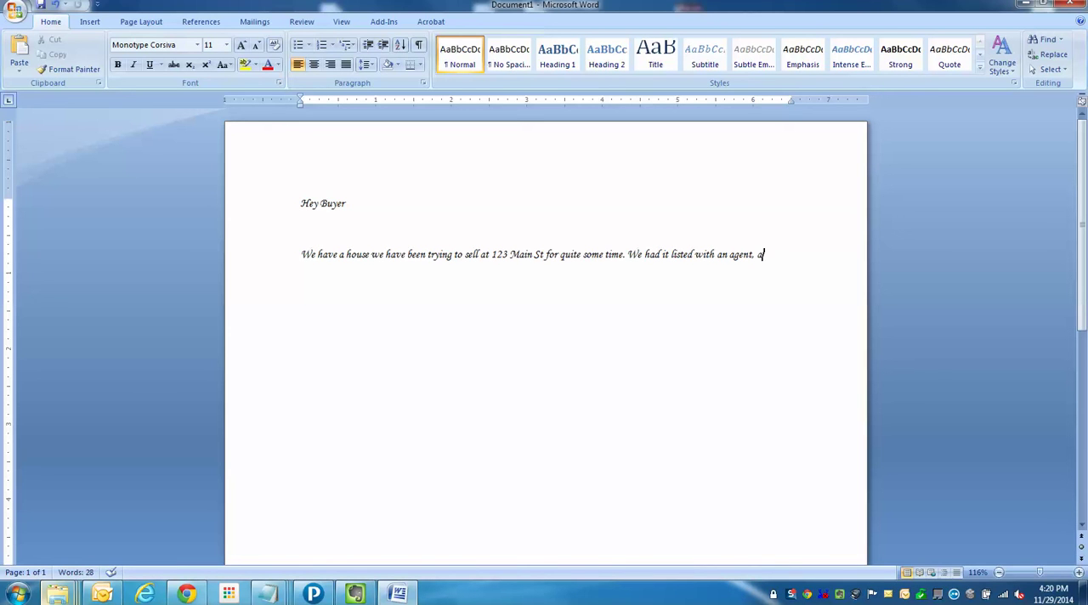
pyautogui.write('nd')
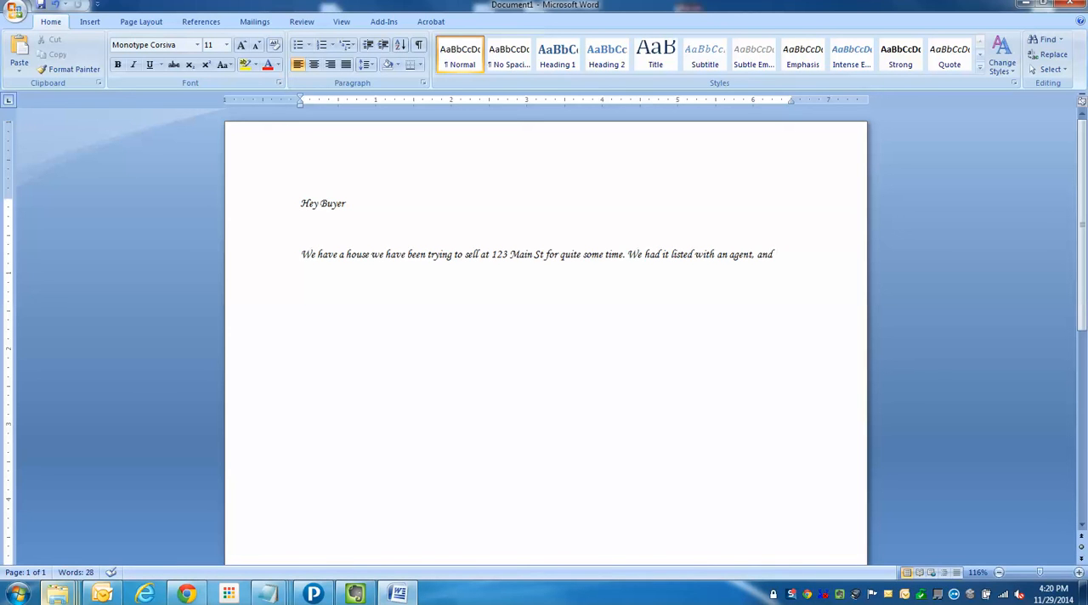
pyautogui.write("haven't been abel to")
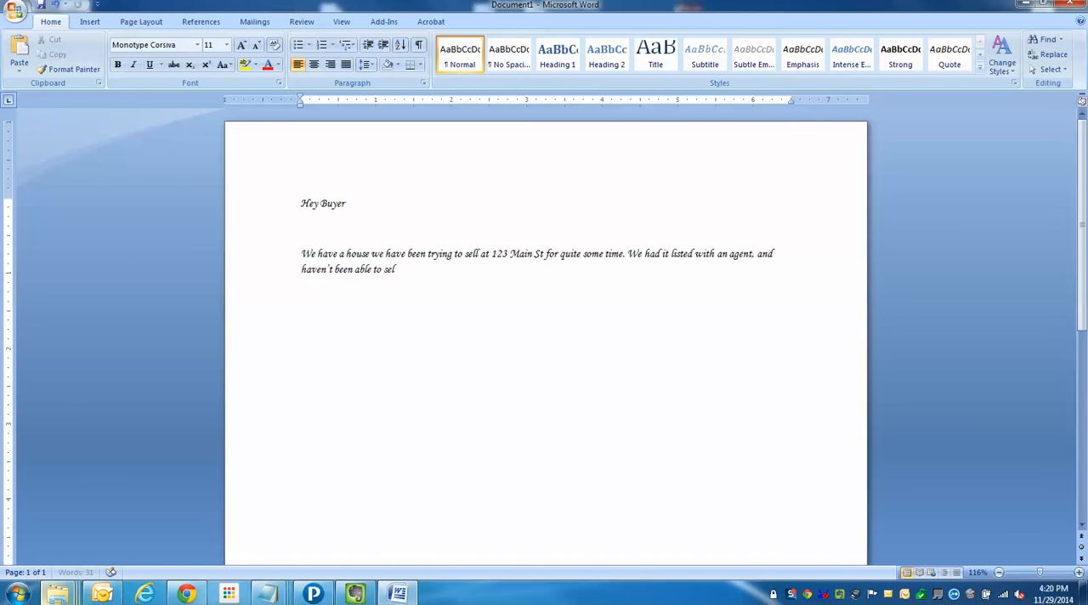
pyautogui.write('l. The')
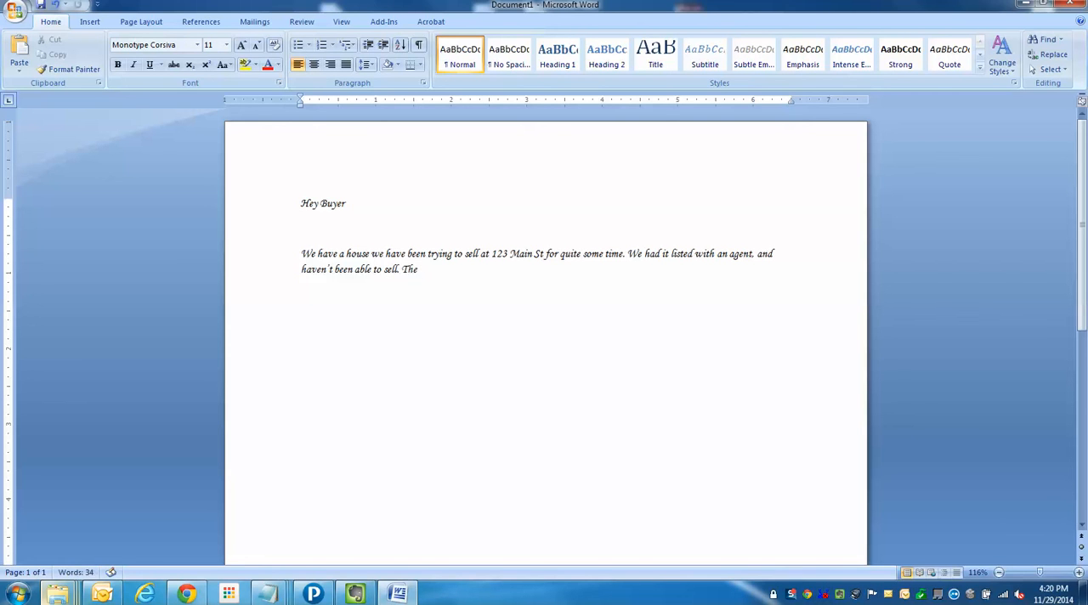
# Step: State that the taxes are paid, the title is clear, and you're desperate to sell today
pyautogui.write('taxes')
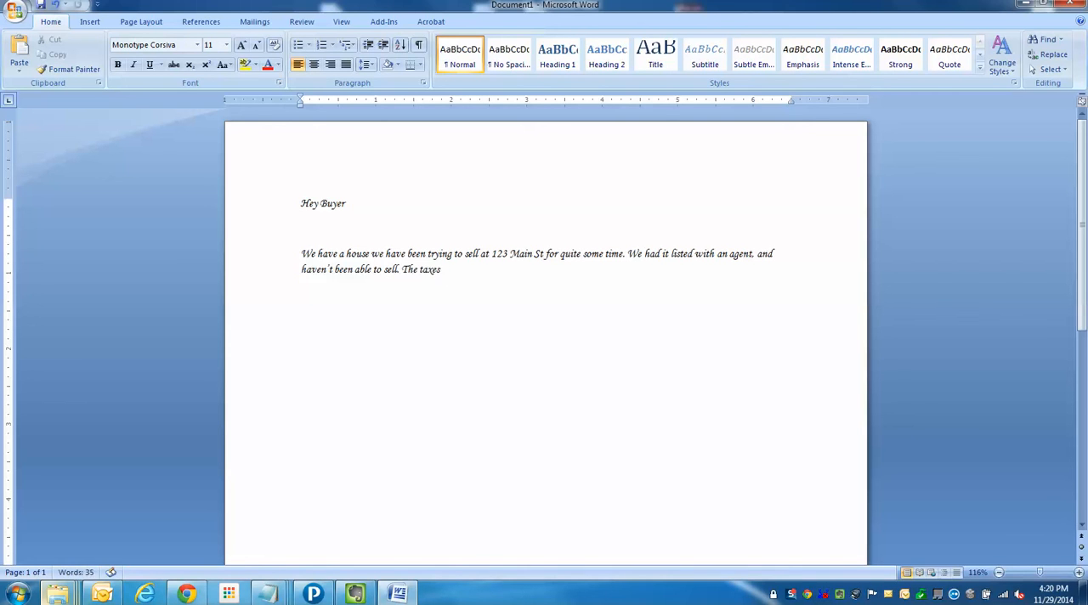
pyautogui.write('are paid and the title')
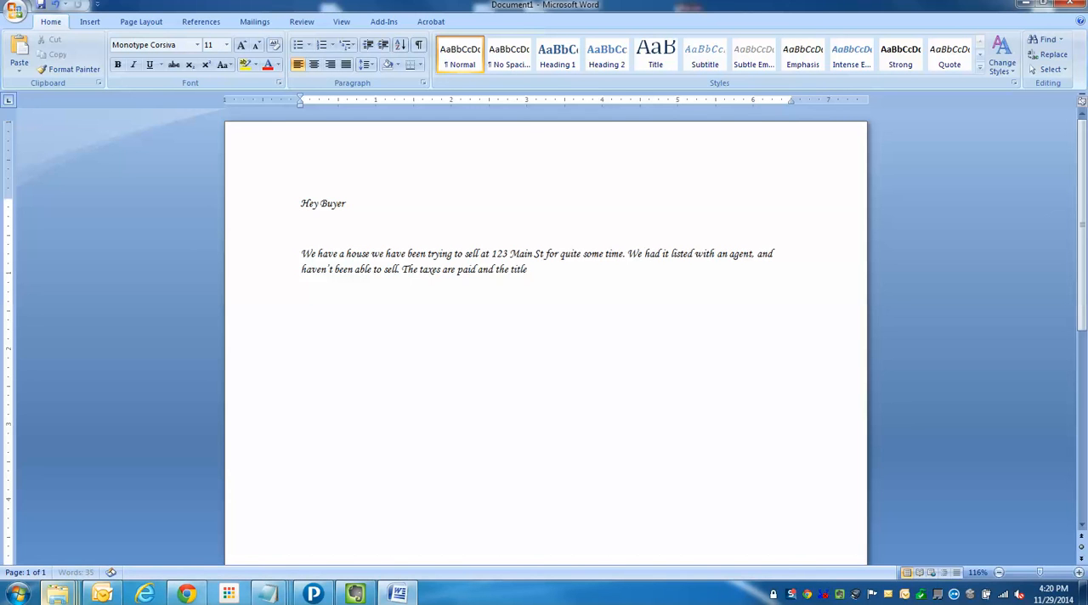
pyautogui.write('is clear')
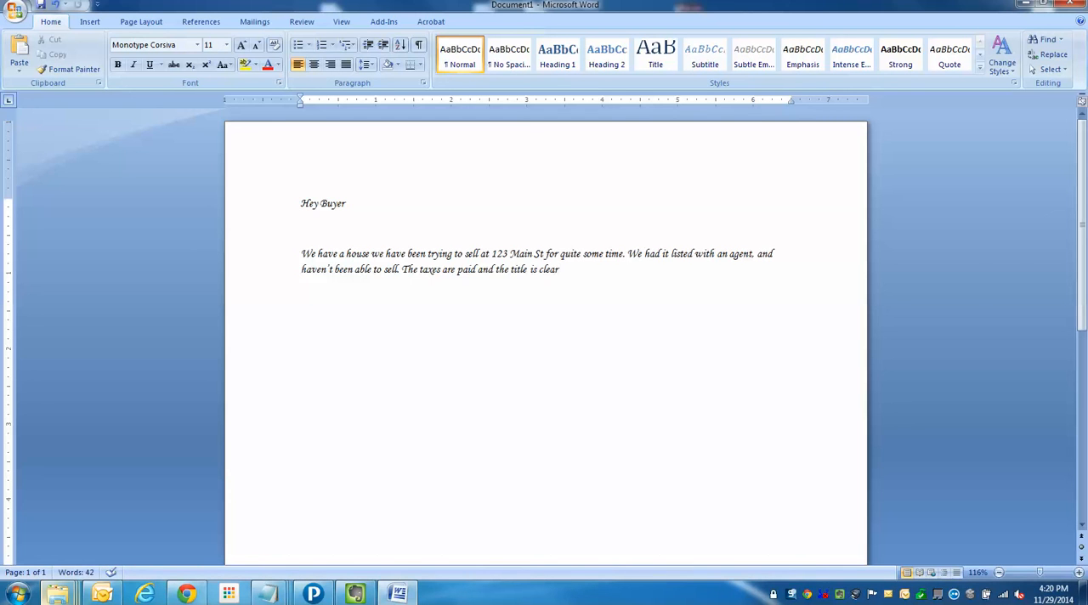
pyautogui.write('I need this')
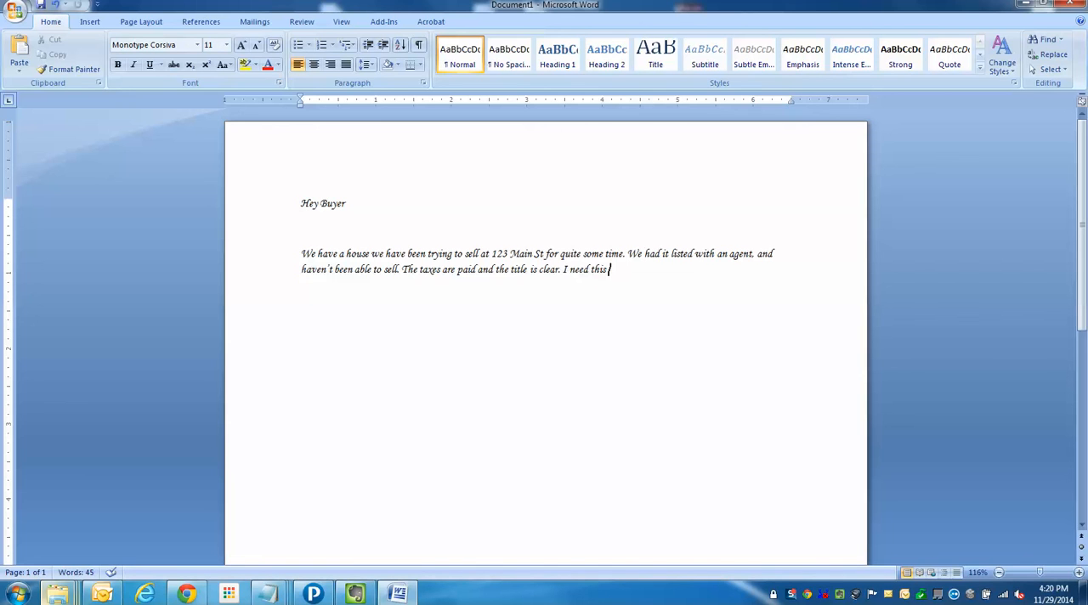
pyautogui.write('thing sold t')
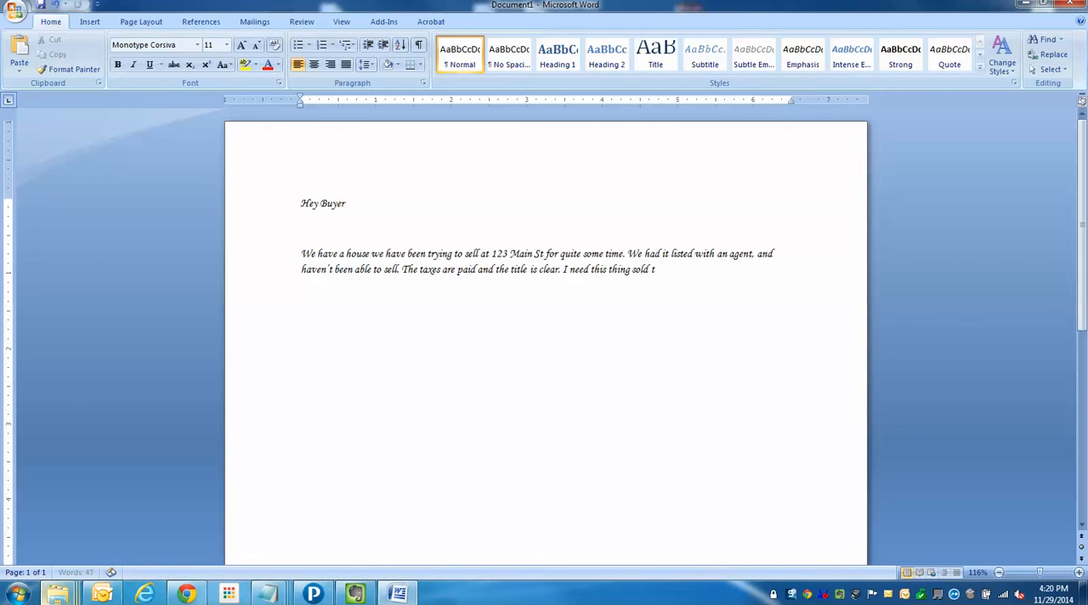
pyautogui.write('oday, we')
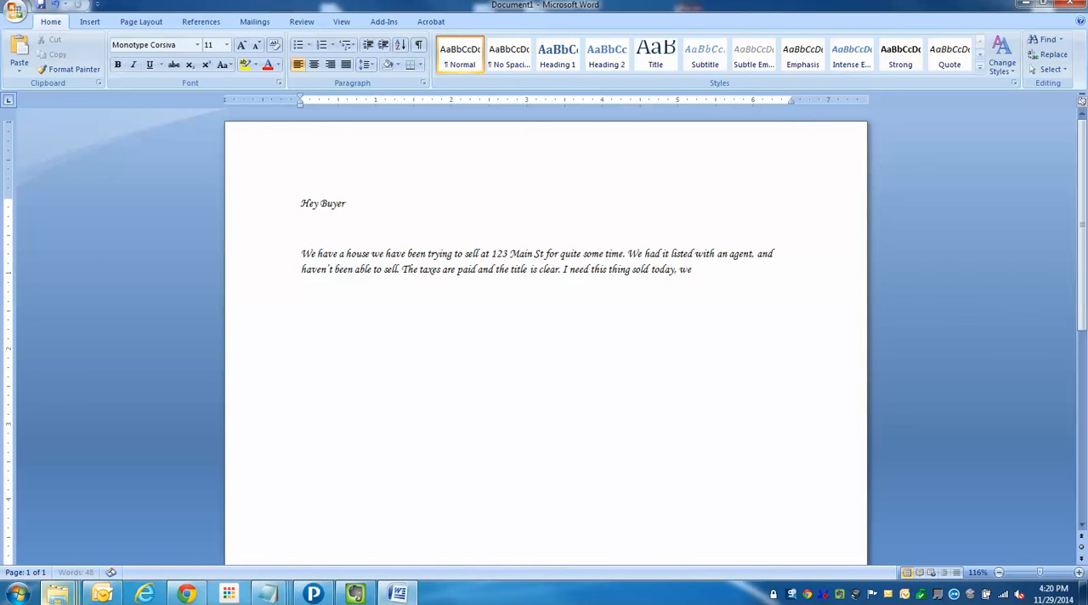
pyautogui.write('are desp')
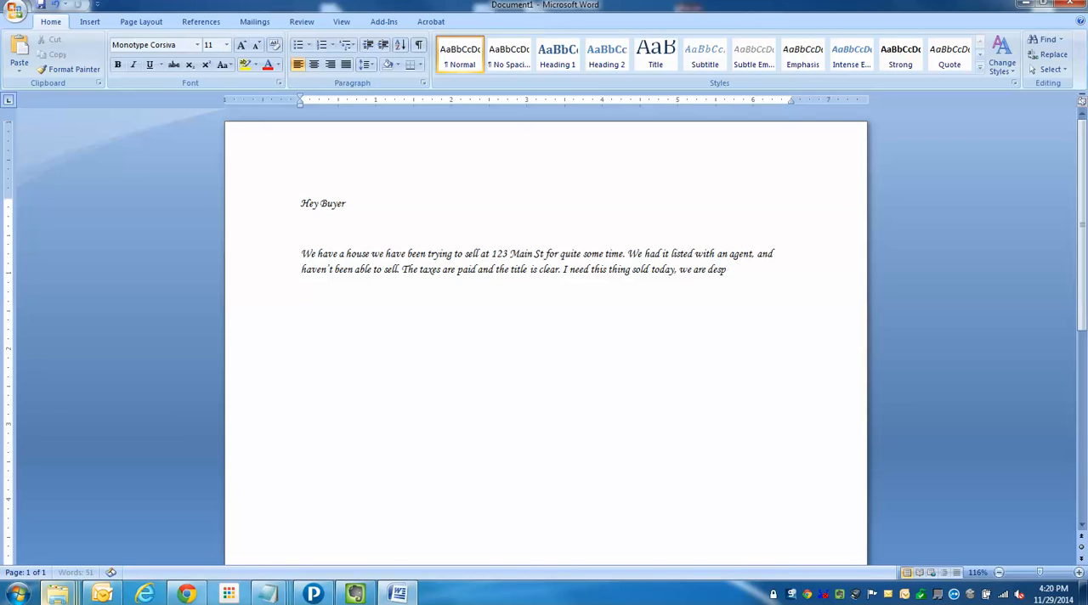
pyautogui.write('erate')
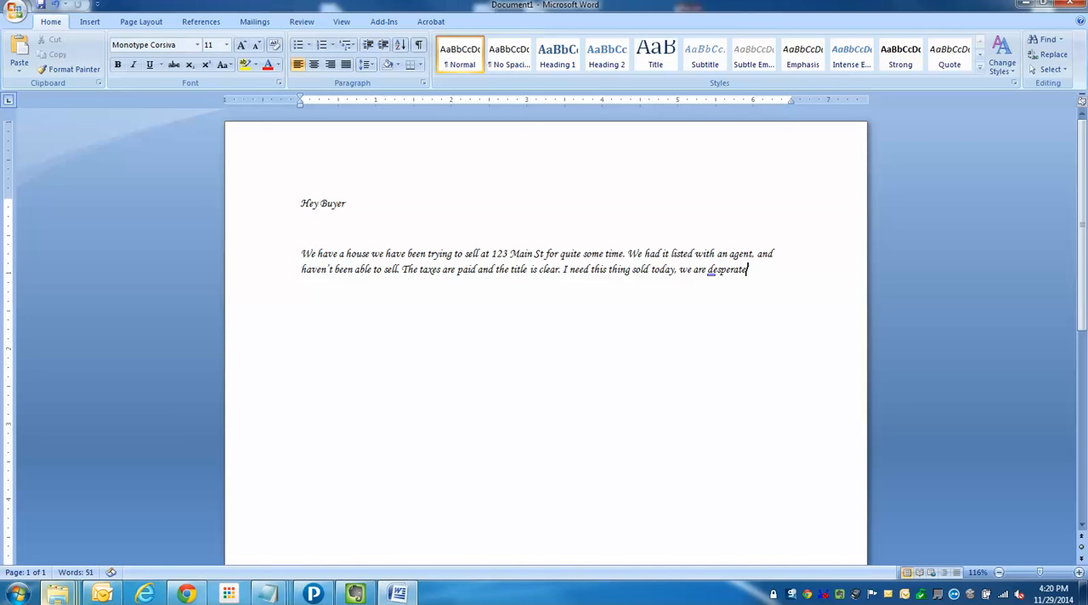
pyautogui.write('.')
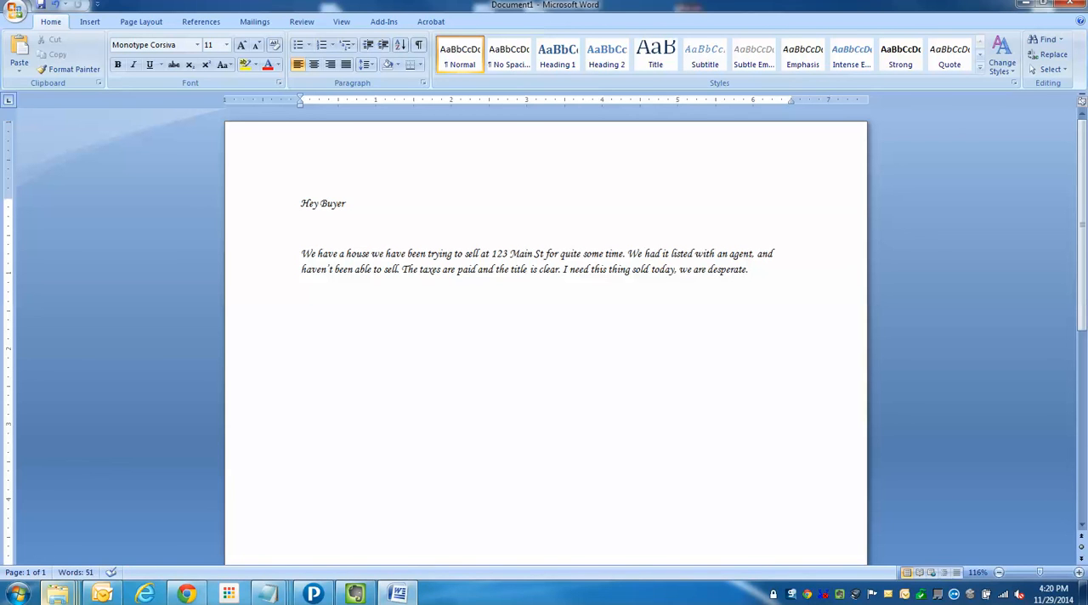
# Step: Ask the buyer to drive by and call/text, and request a cash offer today
pyautogui.write('Please drive')
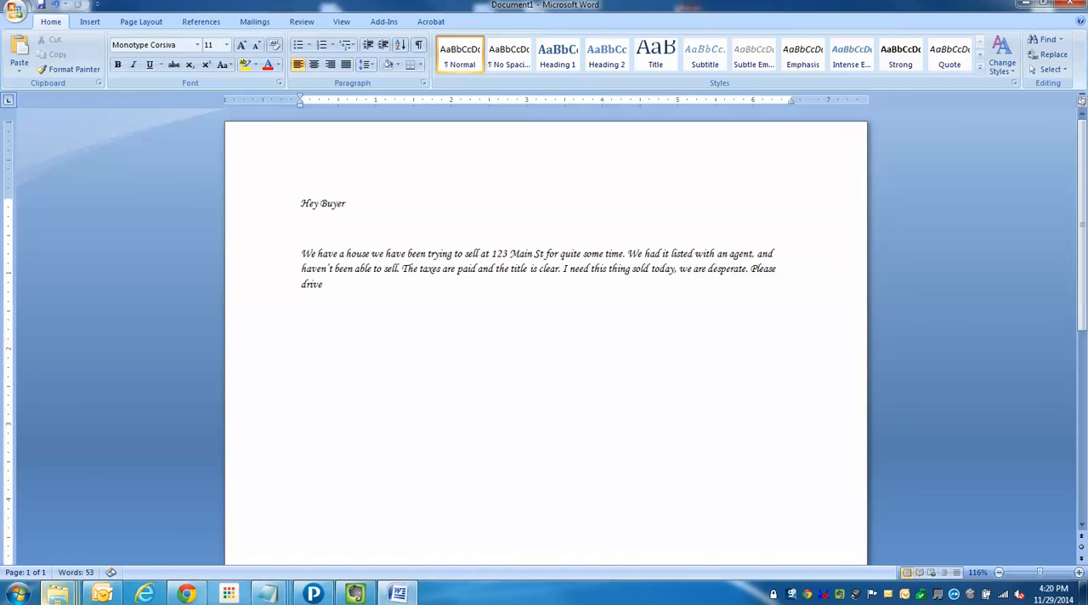
pyautogui.write('by and call')
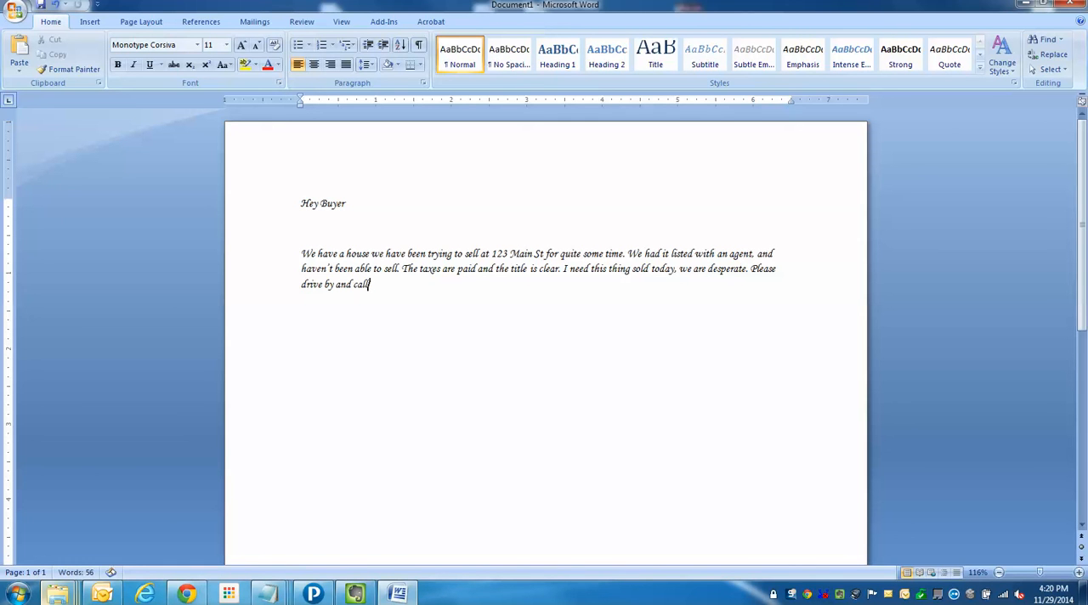
pyautogui.write('/text m')
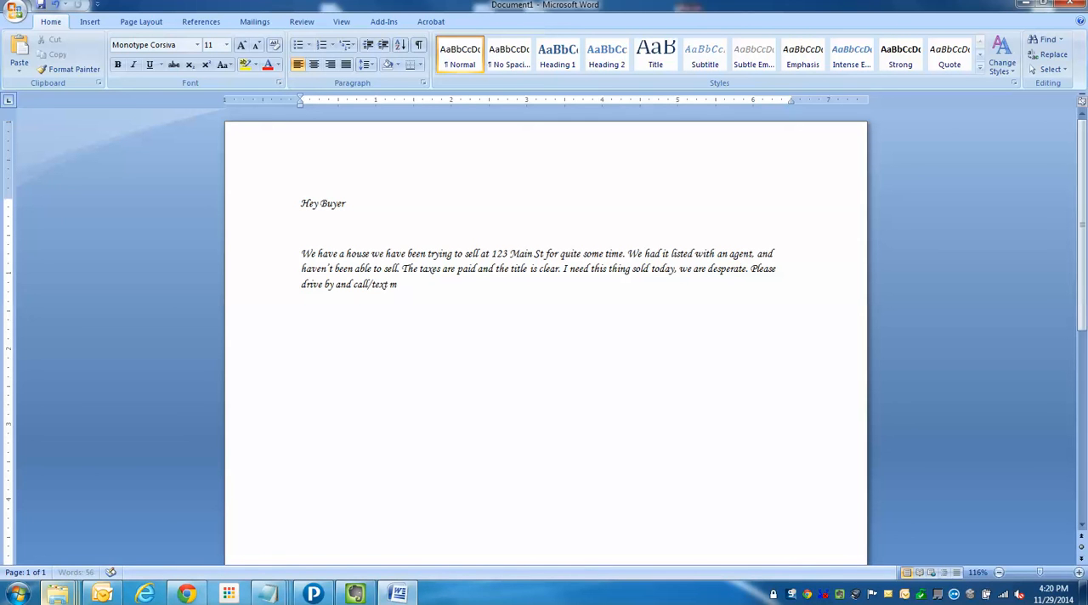
pyautogui.write('e.')
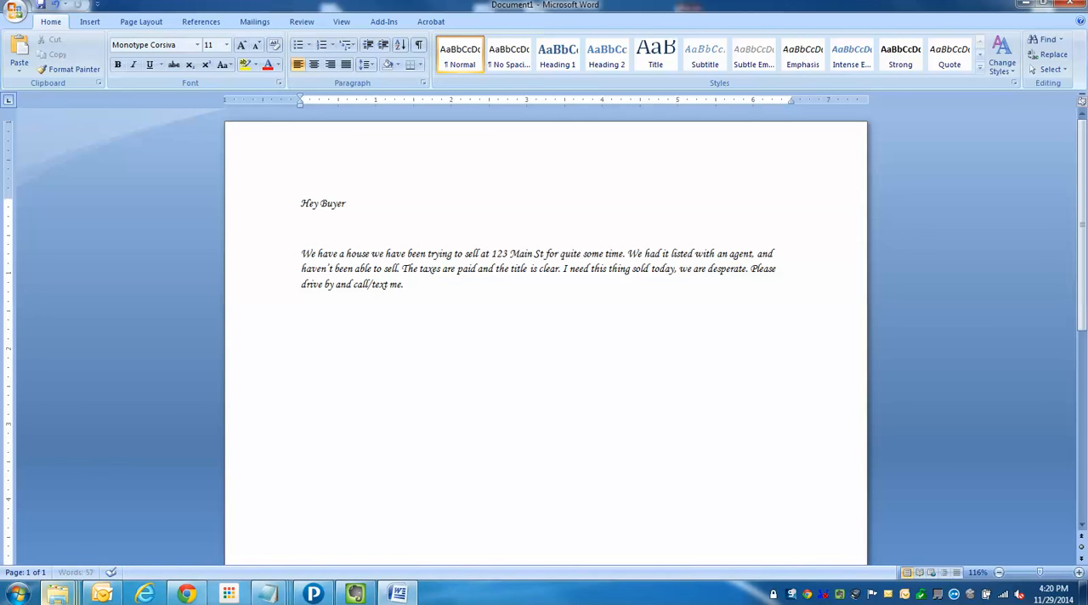
pyautogui.write('I need a cash offer tody')
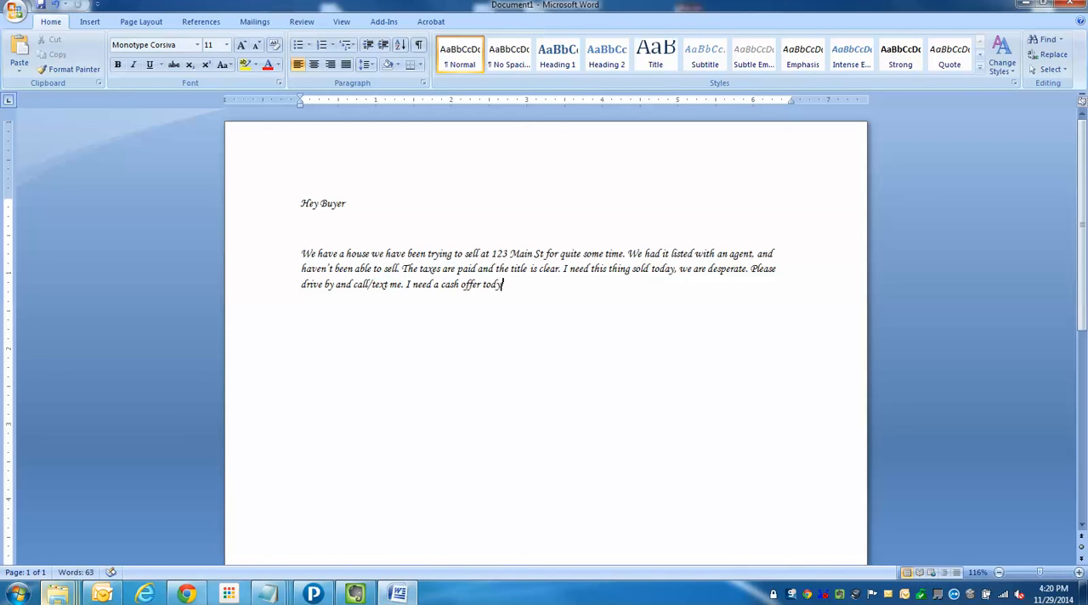
pyautogui.write('Thank you so much')
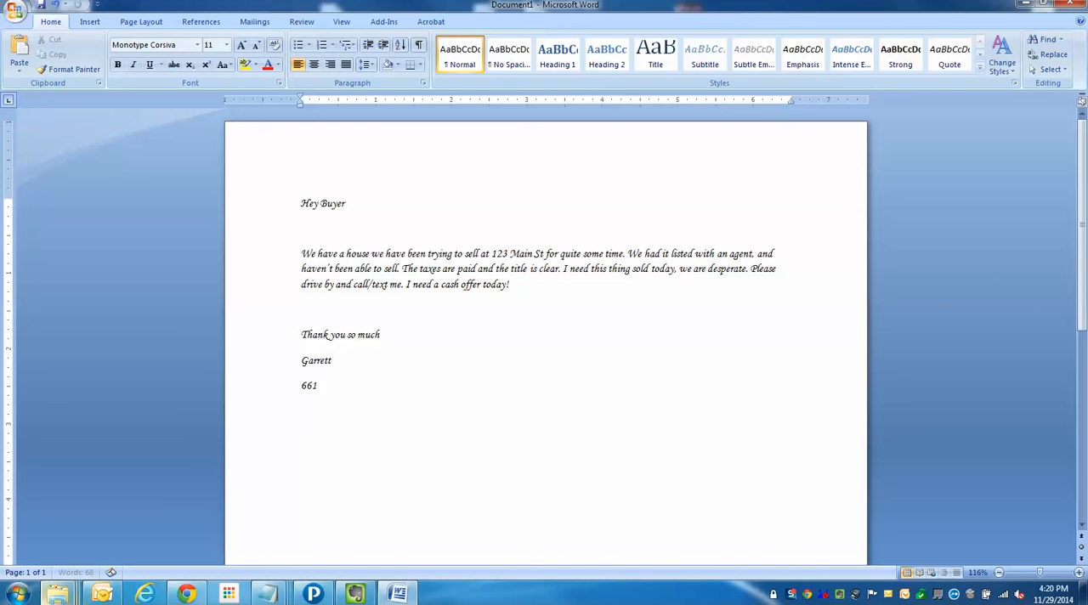
# Step: Finish the phone number under the signature with '-555-1234'
pyautogui.write('-555-1234')
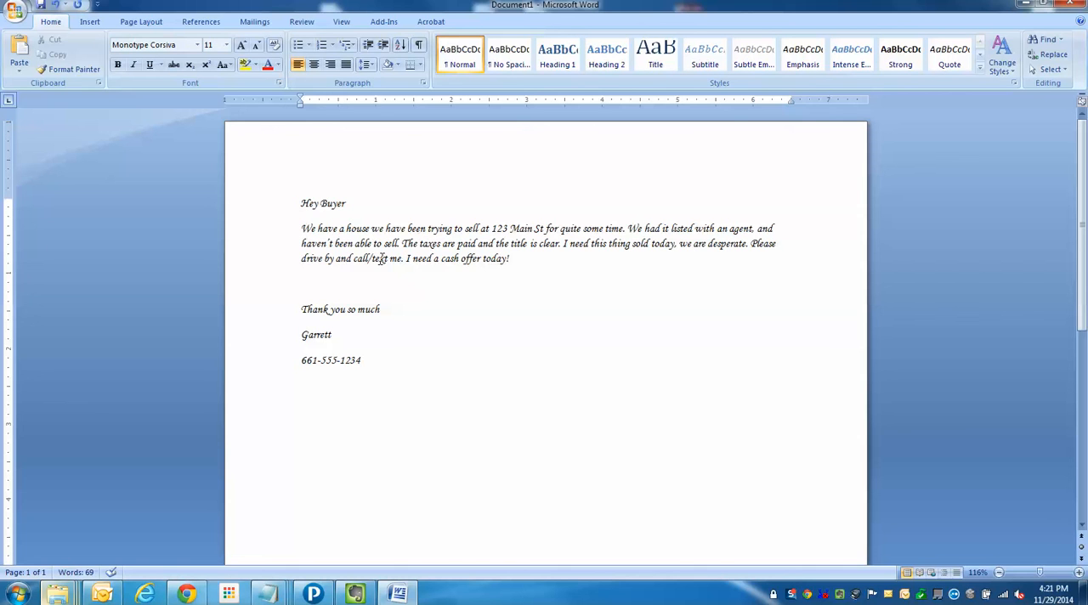
pyautogui.moveTo(354, 259); pyautogui.dragTo(402, 258)
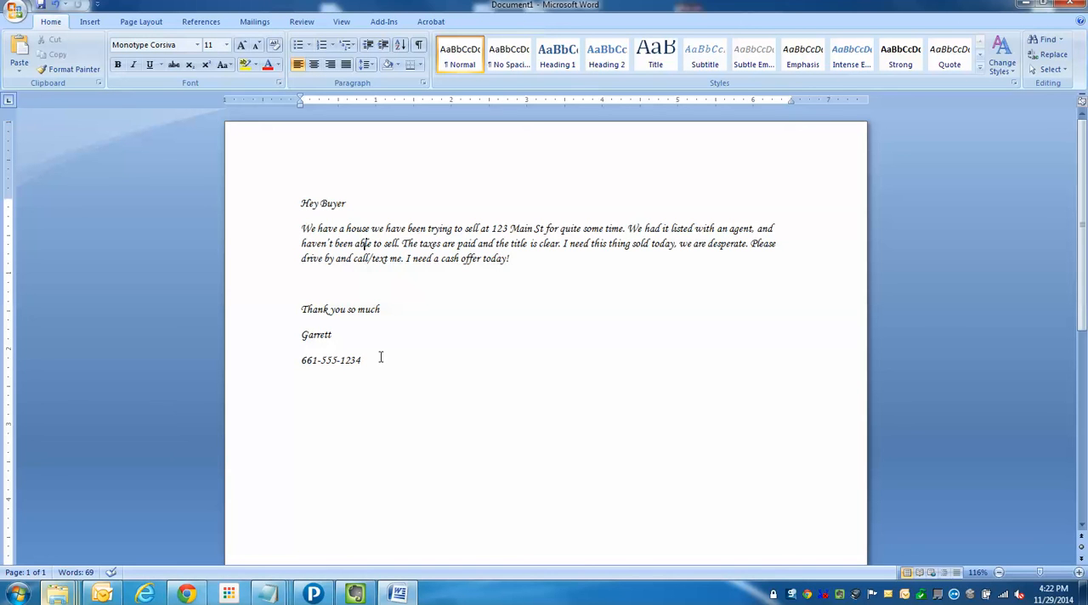
pyautogui.click(366, 309)
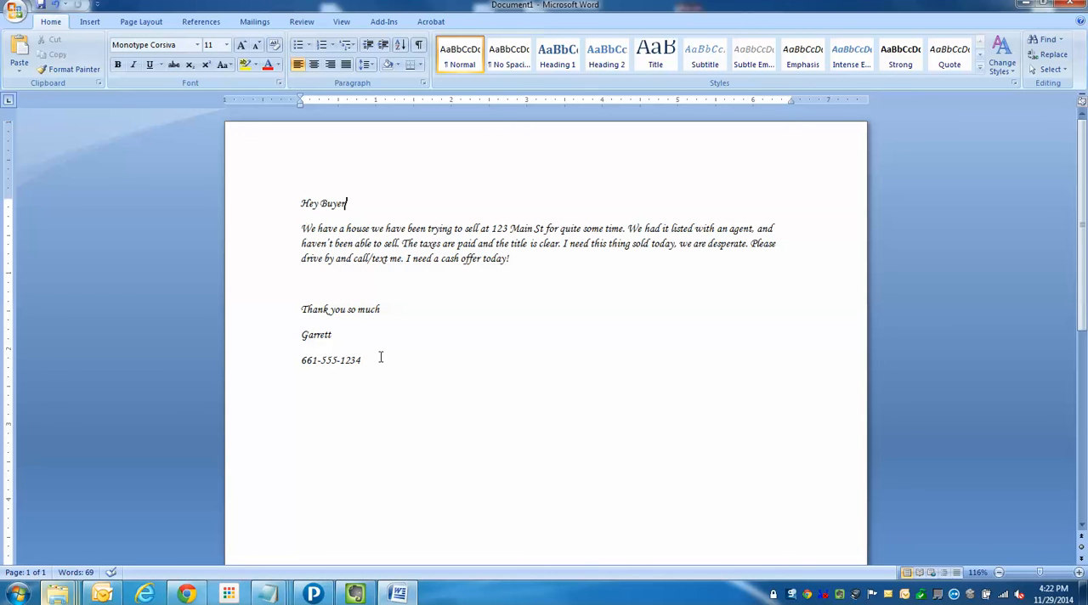
pyautogui.click(332, 335)
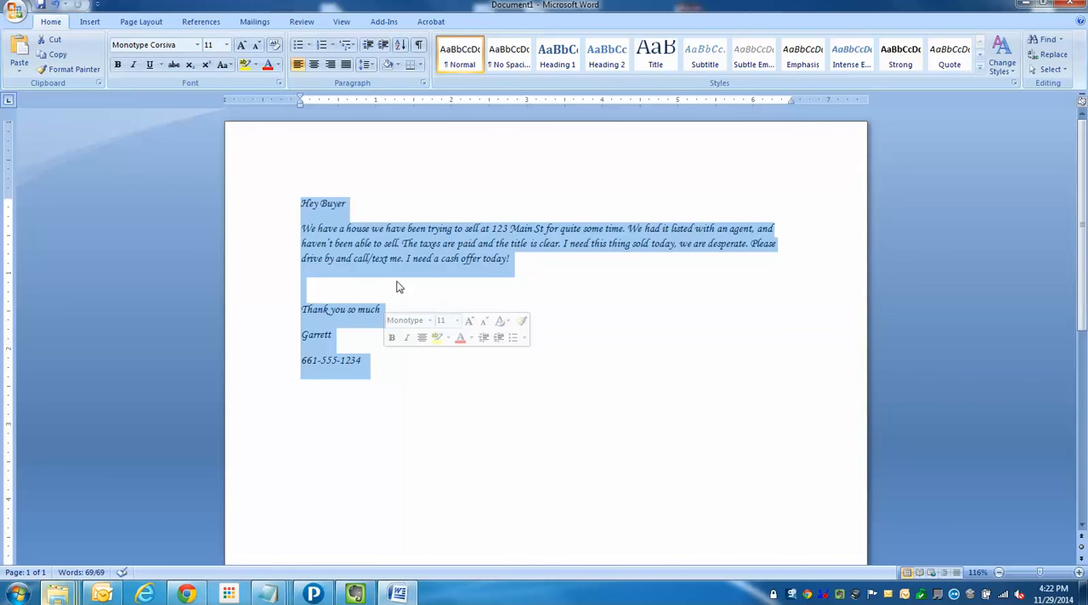
pyautogui.click(394, 282)
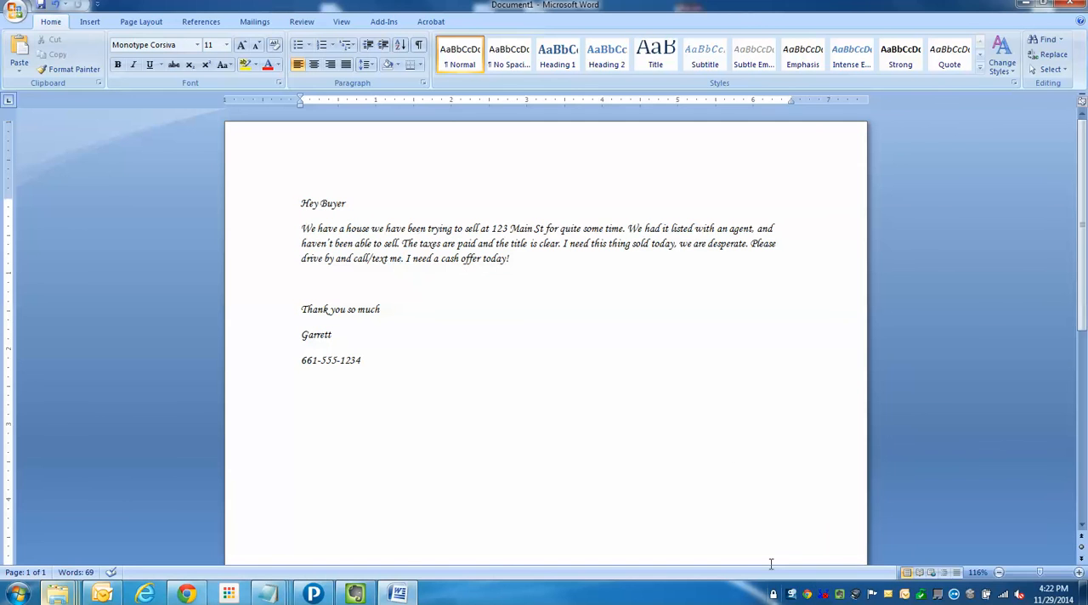
pyautogui.click(302, 284)
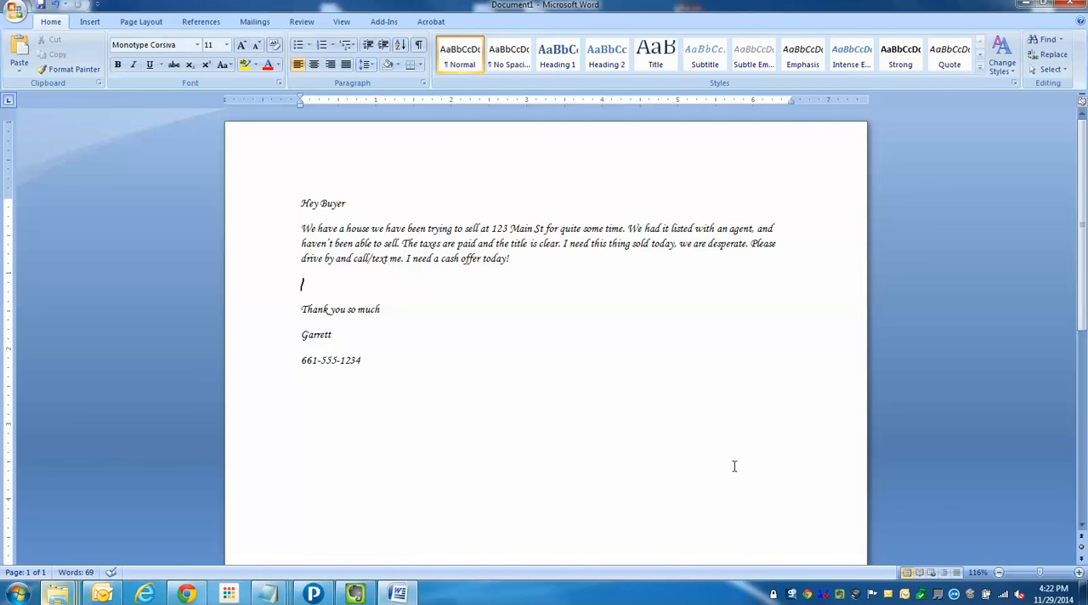
pyautogui.moveTo(538, 281)
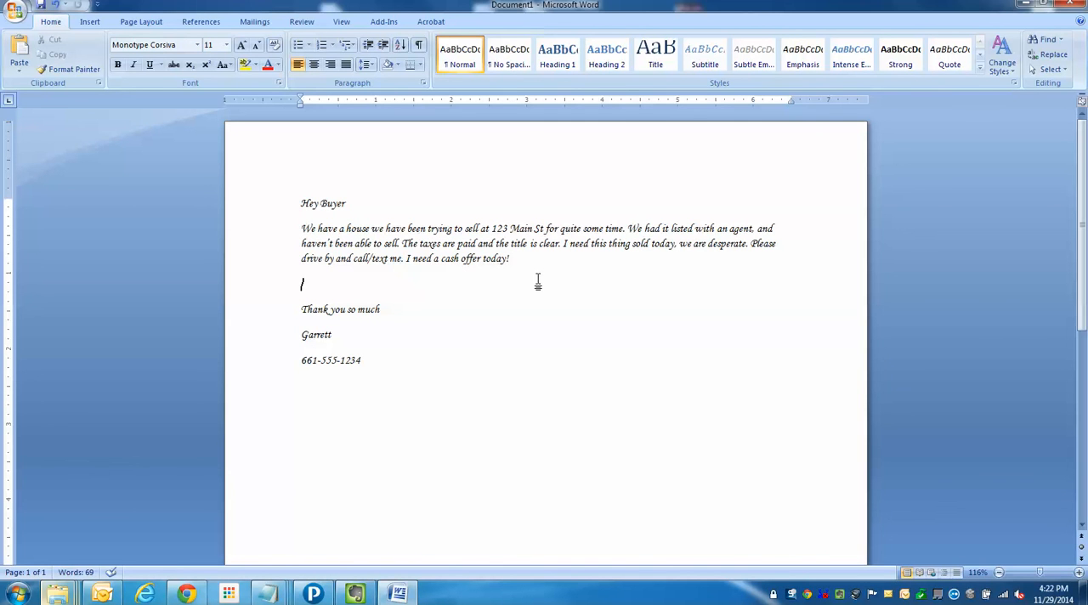
pyautogui.moveTo(722, 368)
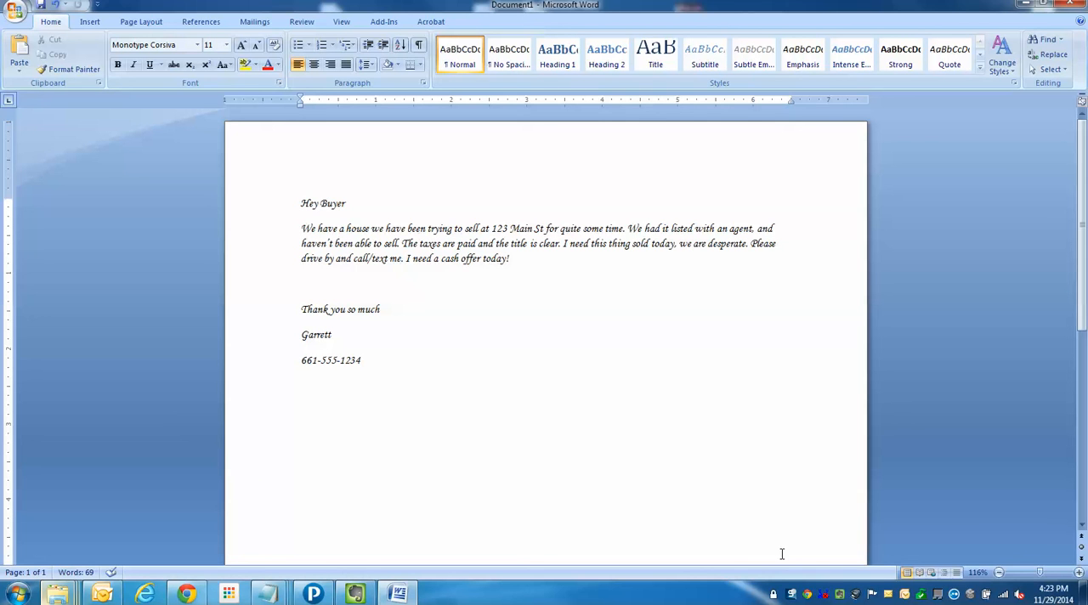
pyautogui.moveTo(735, 469)
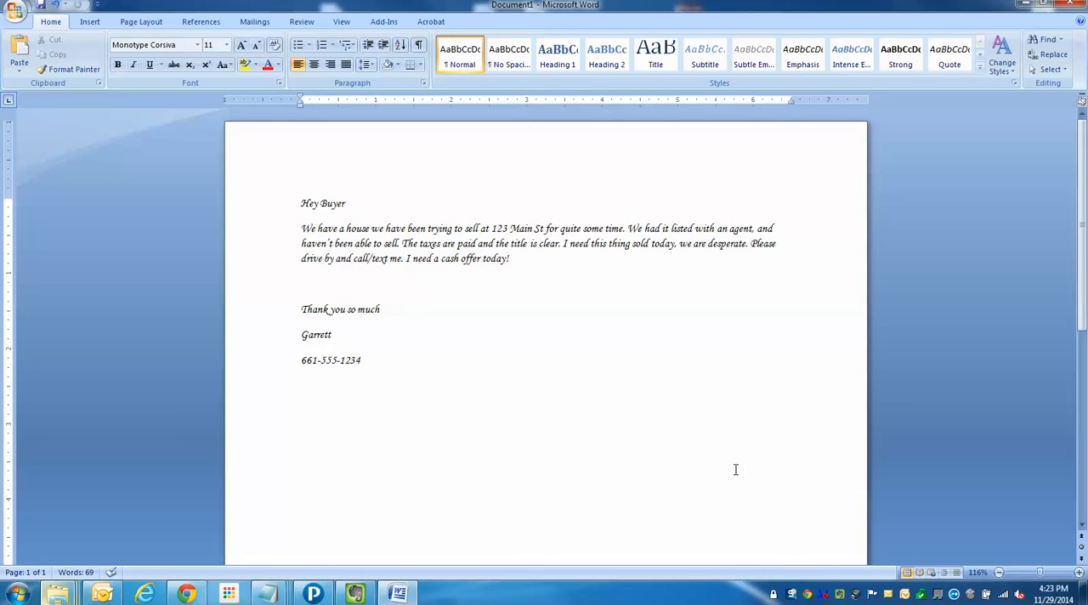